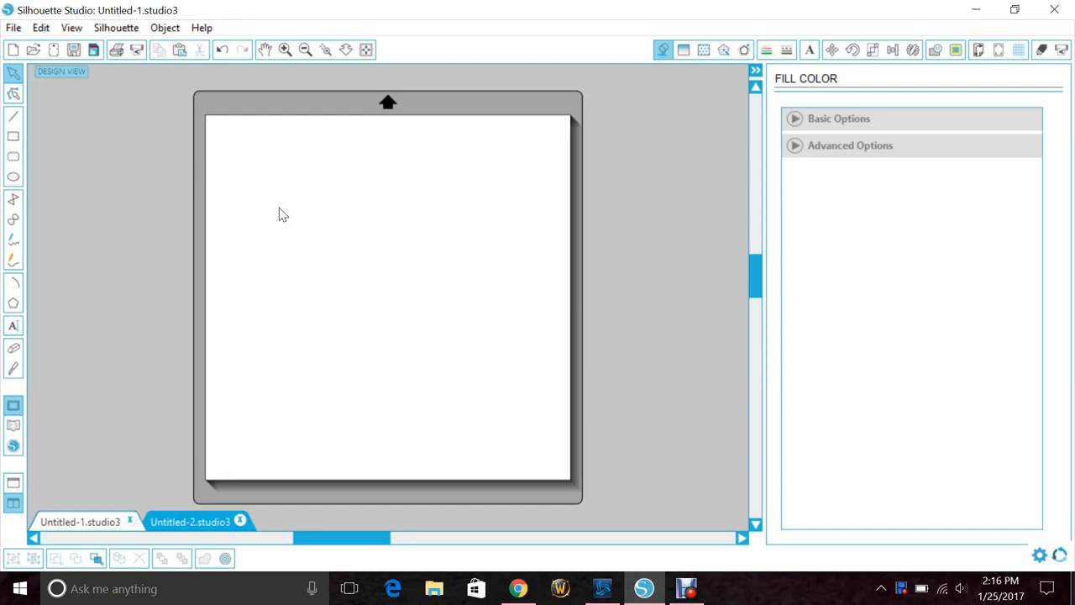
- Draw a large circle about 6.66 inches across with the Ellipse tool and select it
{"action": "left_click", "coordinate": [279, 210]}
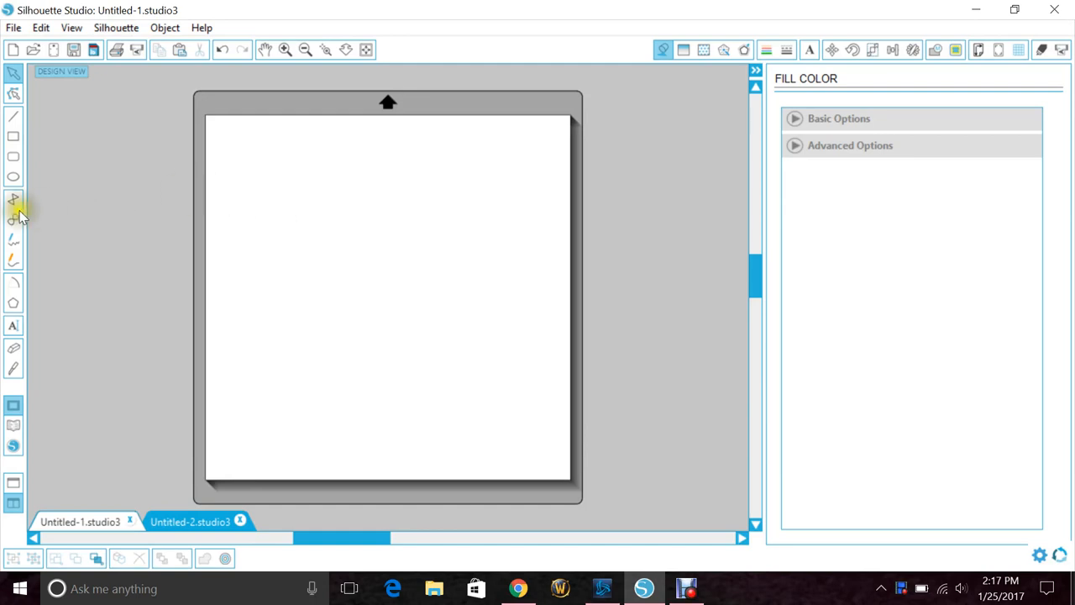
{"action": "mouse_move", "coordinate": [13, 176]}
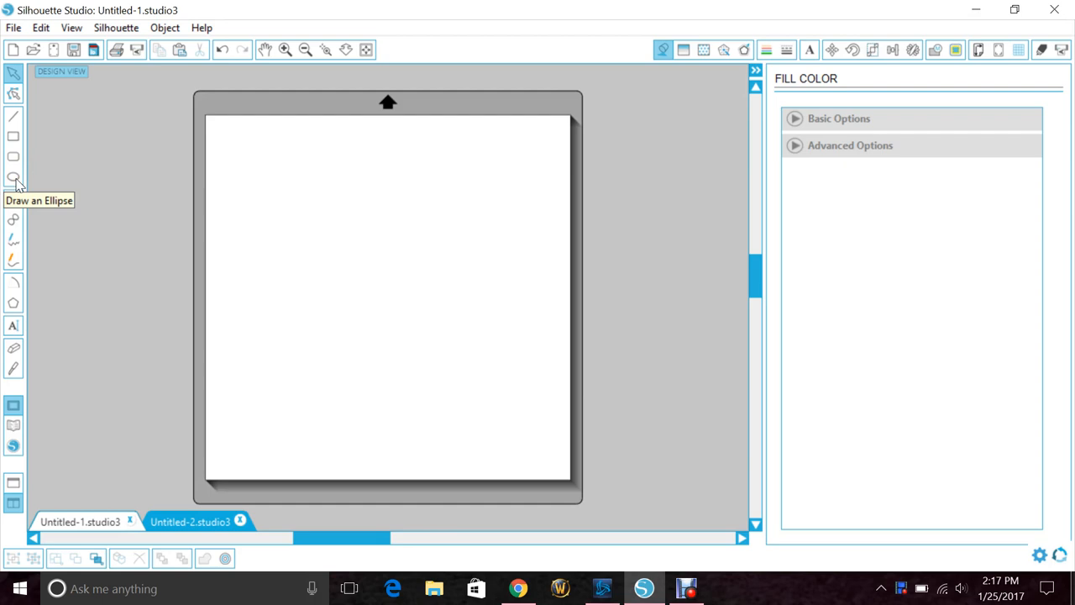
{"action": "left_click", "coordinate": [14, 177]}
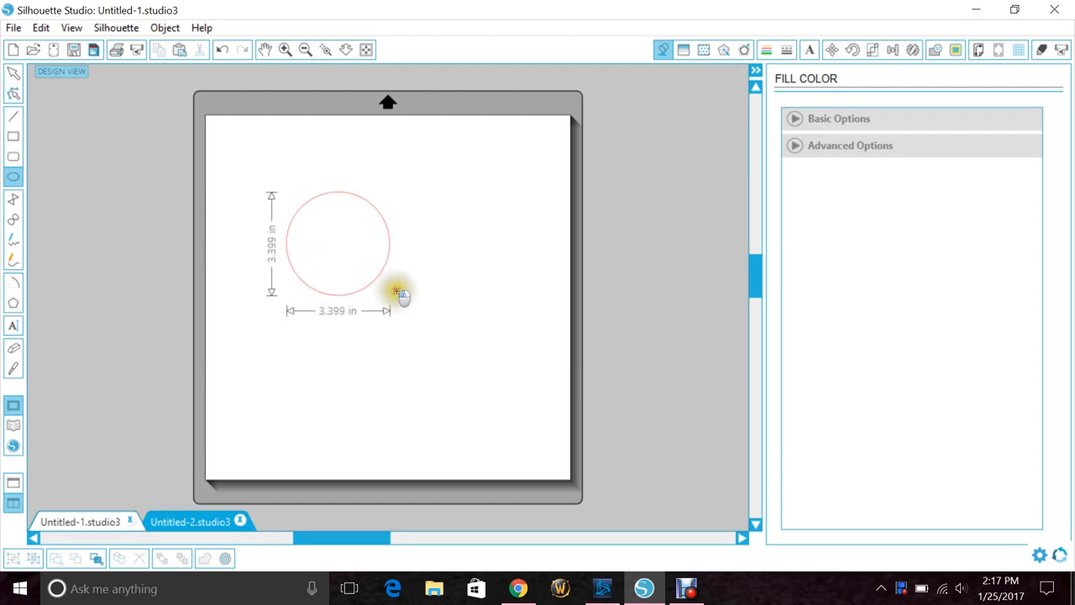
{"action": "left_click_drag", "start_coordinate": [390, 294], "coordinate": [484, 393]}
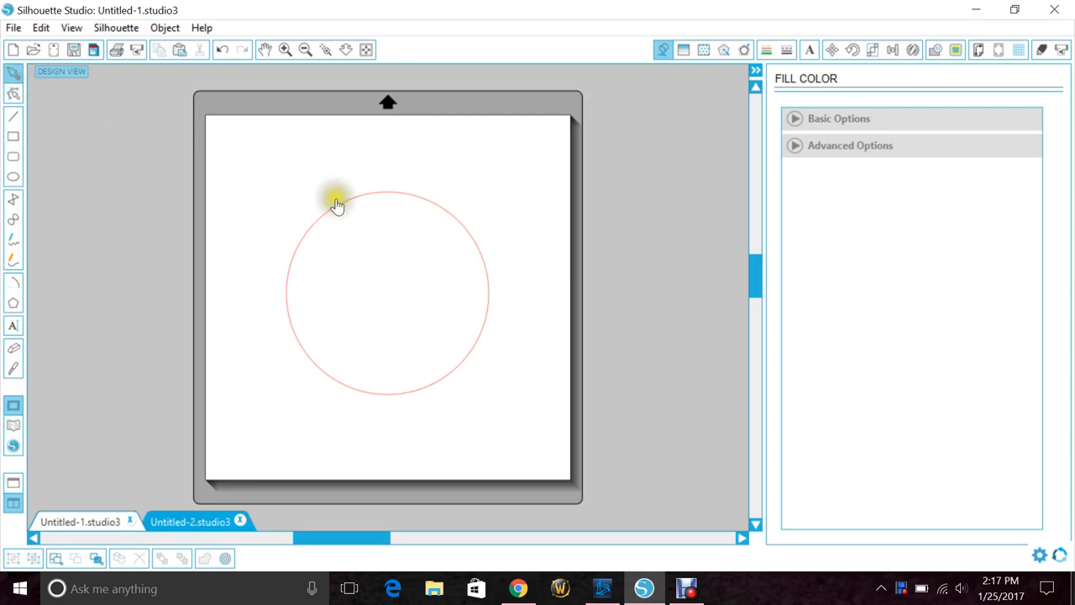
{"action": "left_click", "coordinate": [336, 210]}
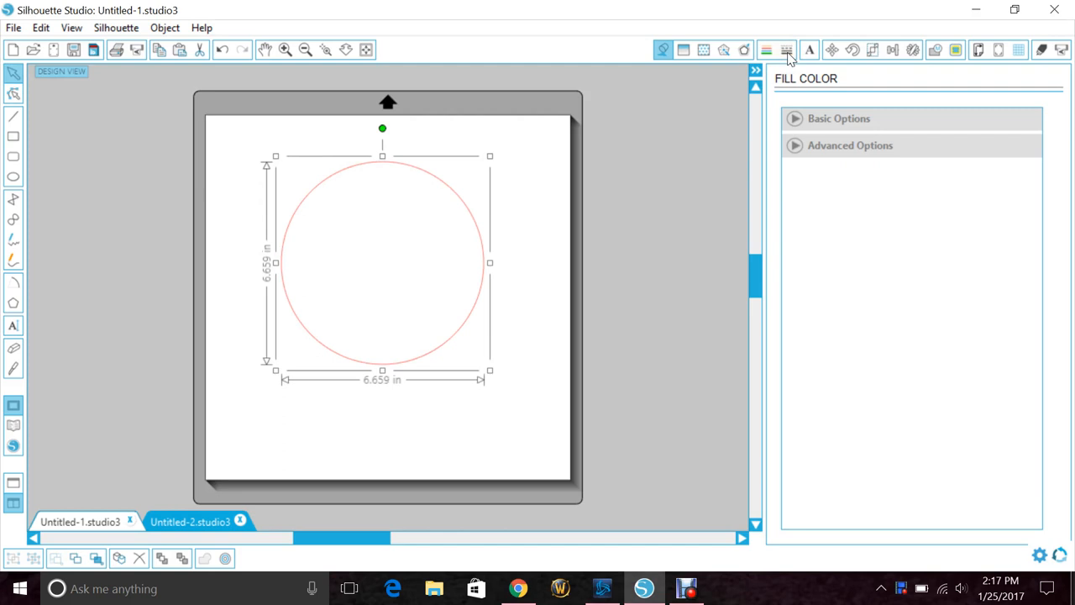
- In Line Style, give the circle a dotted 31.2 pt outline with rounded ends
{"action": "left_click", "coordinate": [790, 49]}
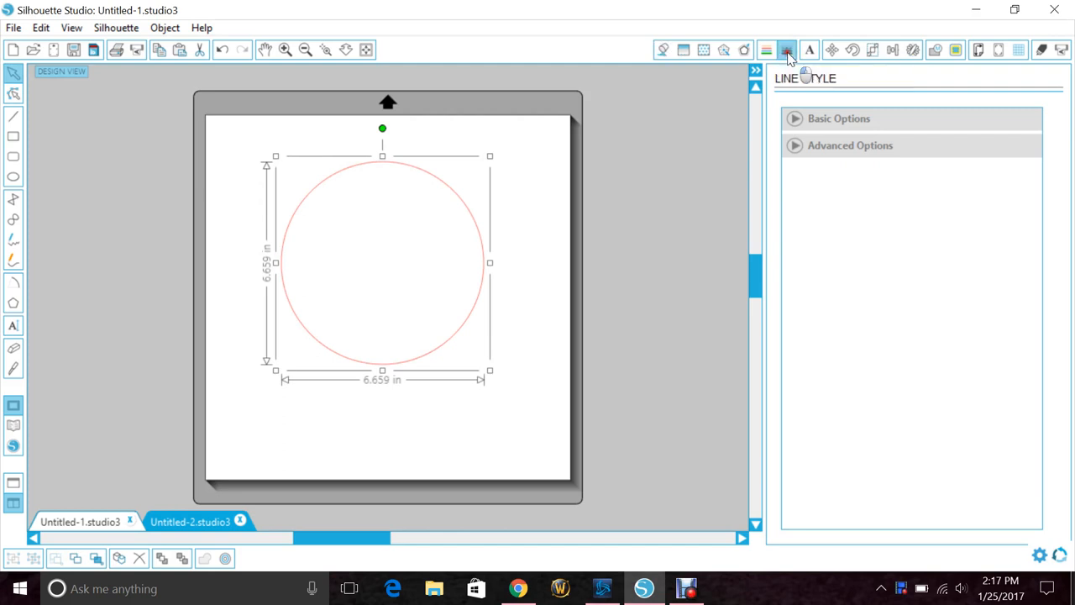
{"action": "left_click", "coordinate": [786, 51]}
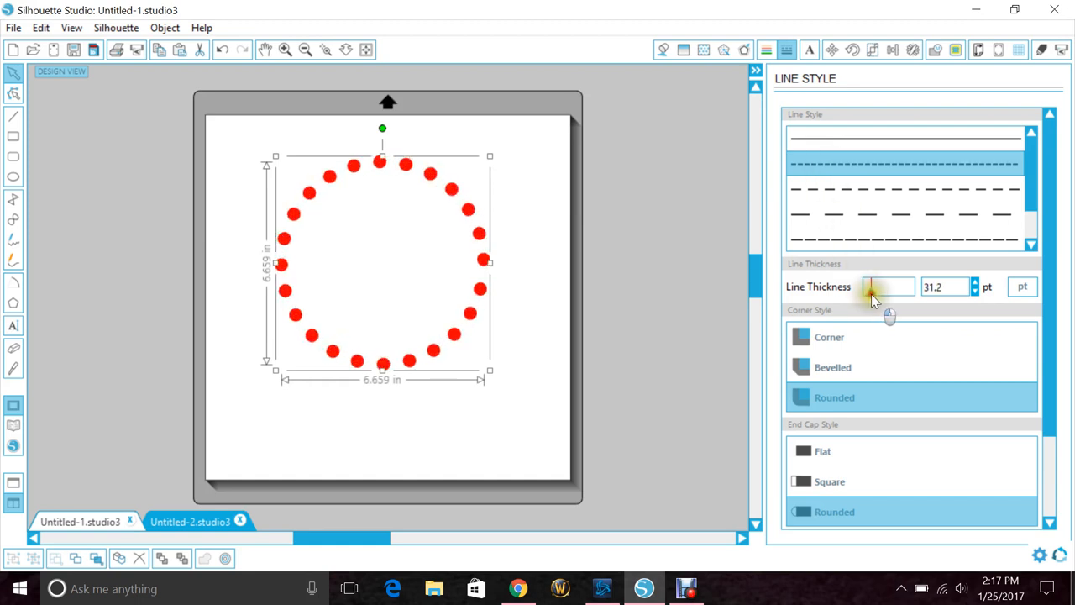
{"action": "left_click_drag", "start_coordinate": [873, 285], "coordinate": [870, 289]}
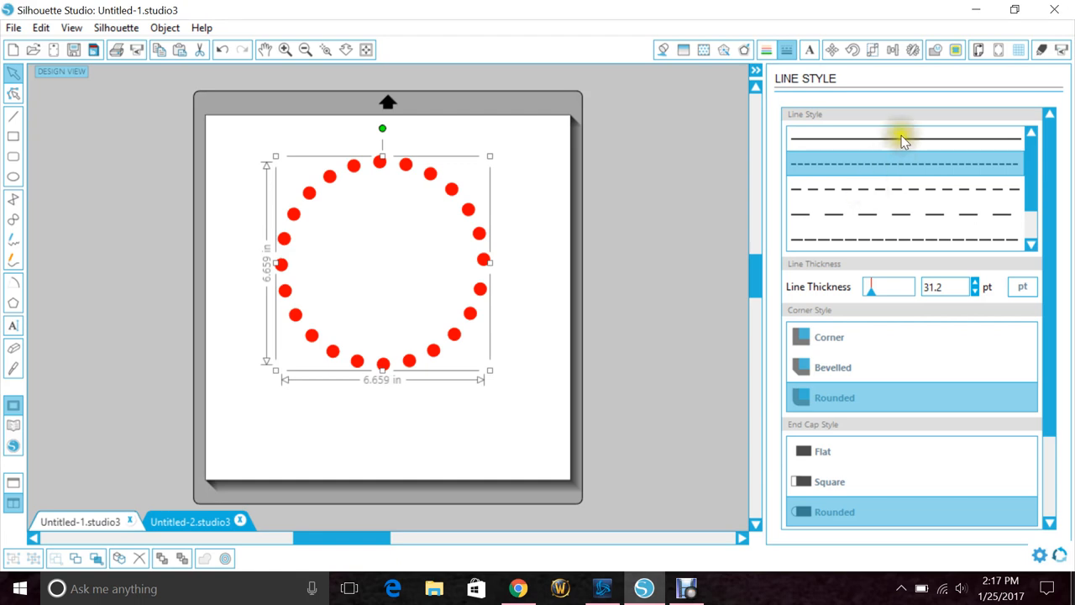
{"action": "left_click", "coordinate": [904, 164]}
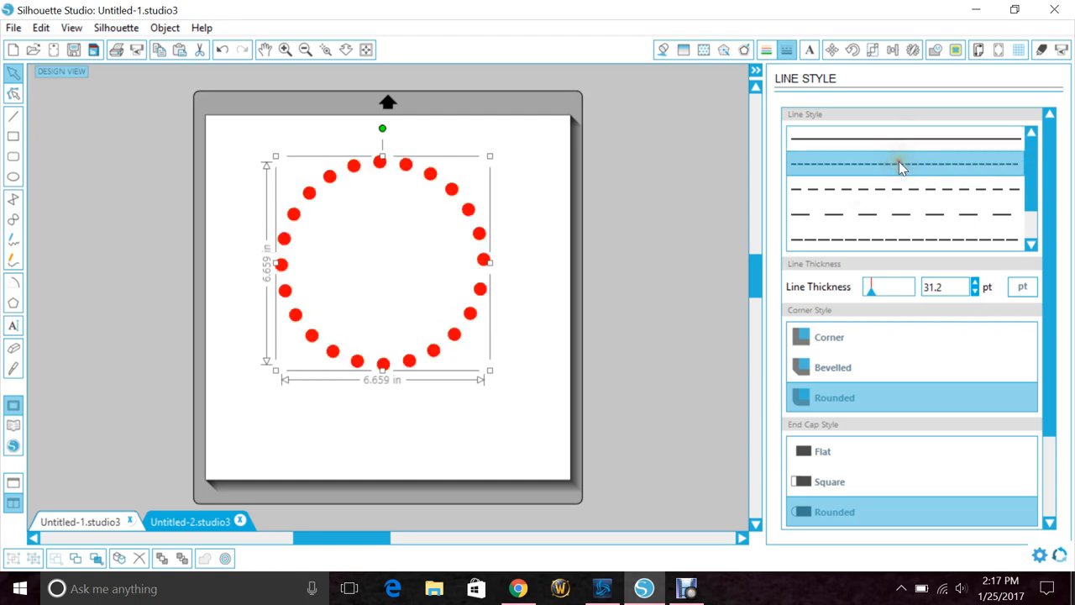
{"action": "left_click", "coordinate": [880, 216]}
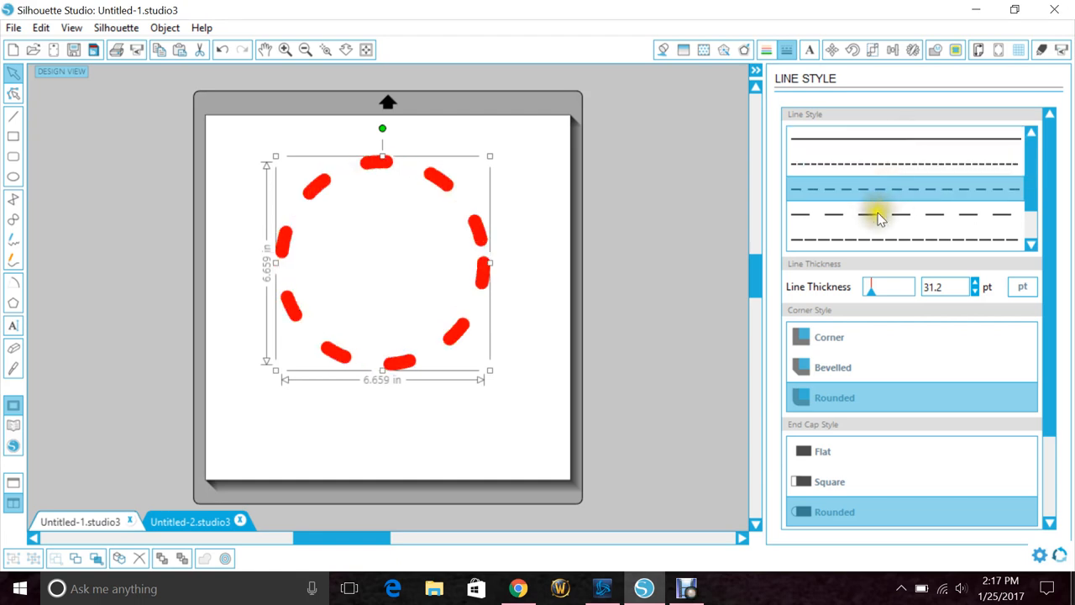
{"action": "left_click", "coordinate": [910, 239]}
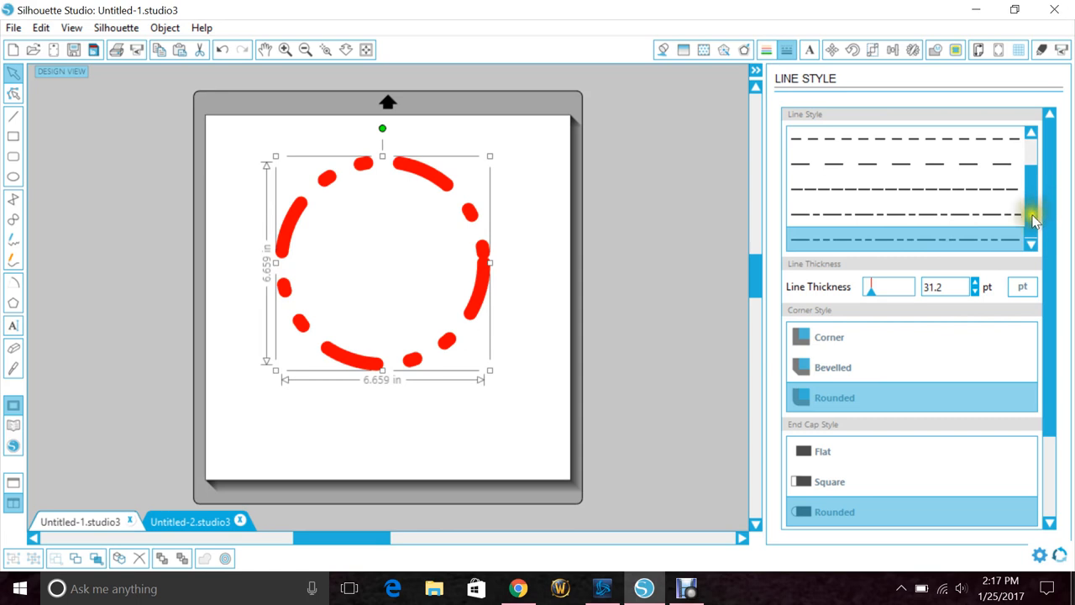
{"action": "left_click", "coordinate": [903, 165]}
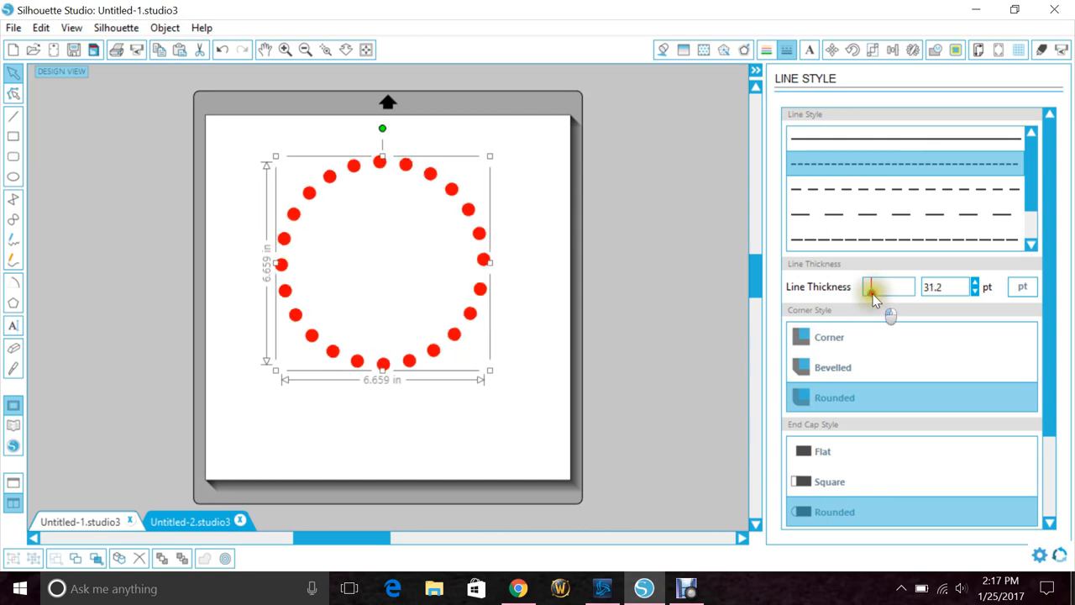
- Adjust the line thickness to 46.6 pt for fewer, larger red dots and preview the ring
{"action": "left_click_drag", "start_coordinate": [870, 286], "coordinate": [887, 285]}
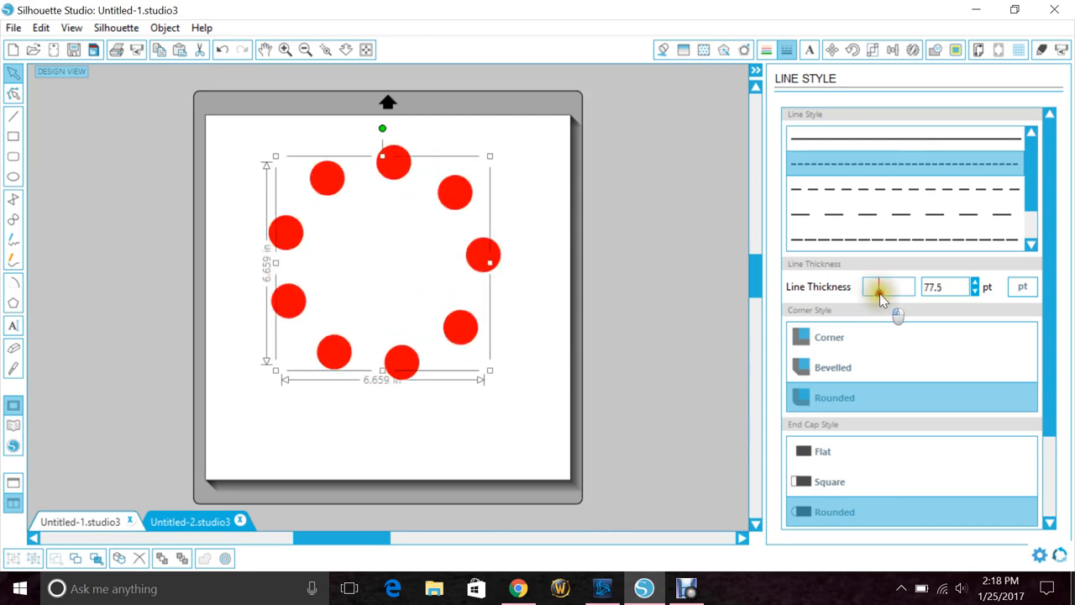
{"action": "left_click_drag", "start_coordinate": [882, 285], "coordinate": [870, 286]}
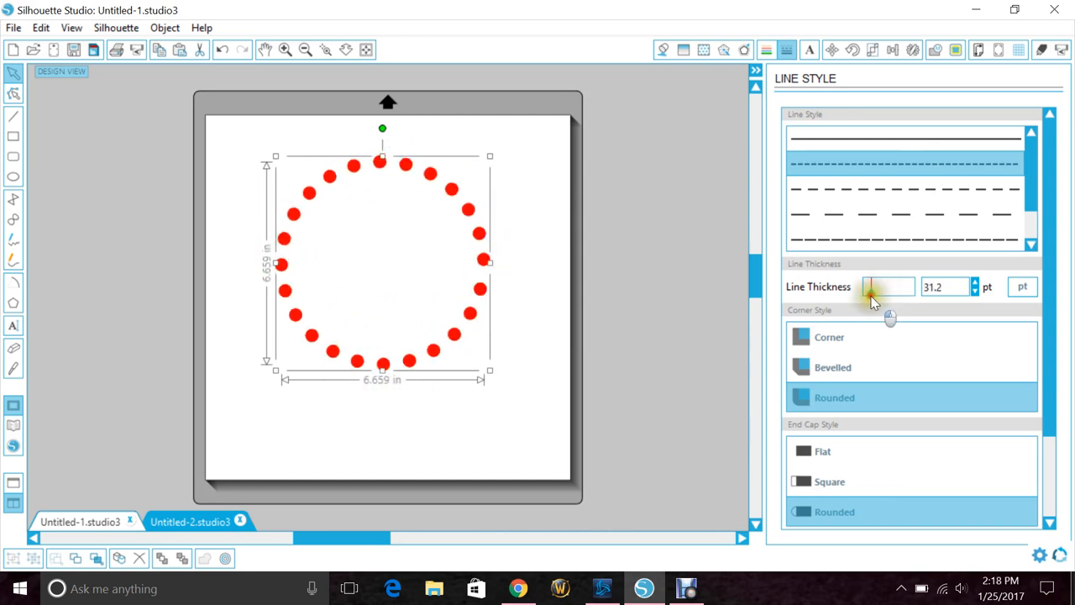
{"action": "left_click_drag", "start_coordinate": [870, 285], "coordinate": [873, 296]}
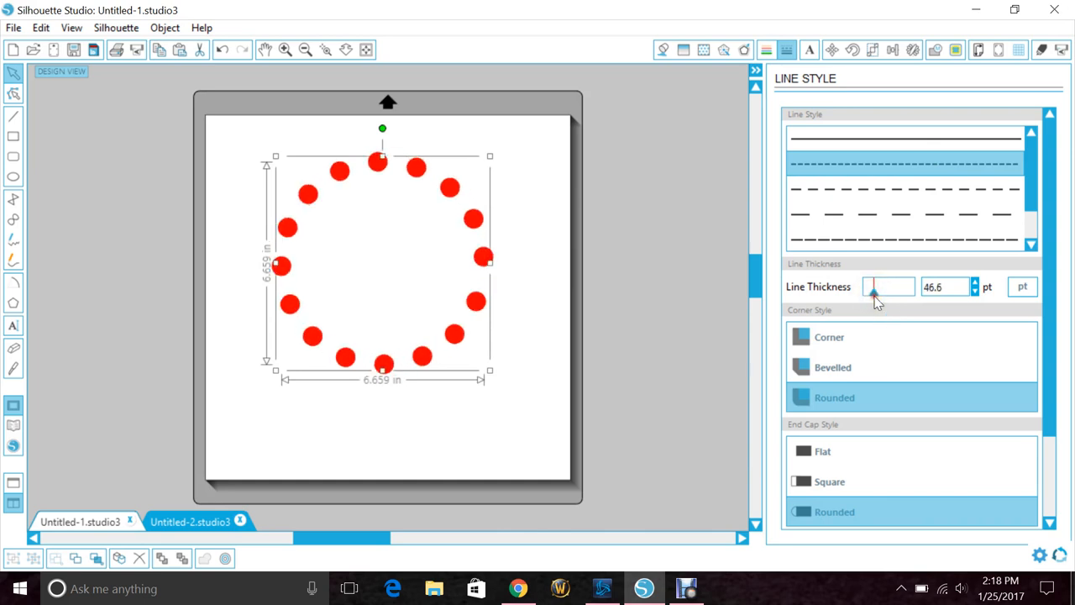
{"action": "left_click", "coordinate": [551, 326]}
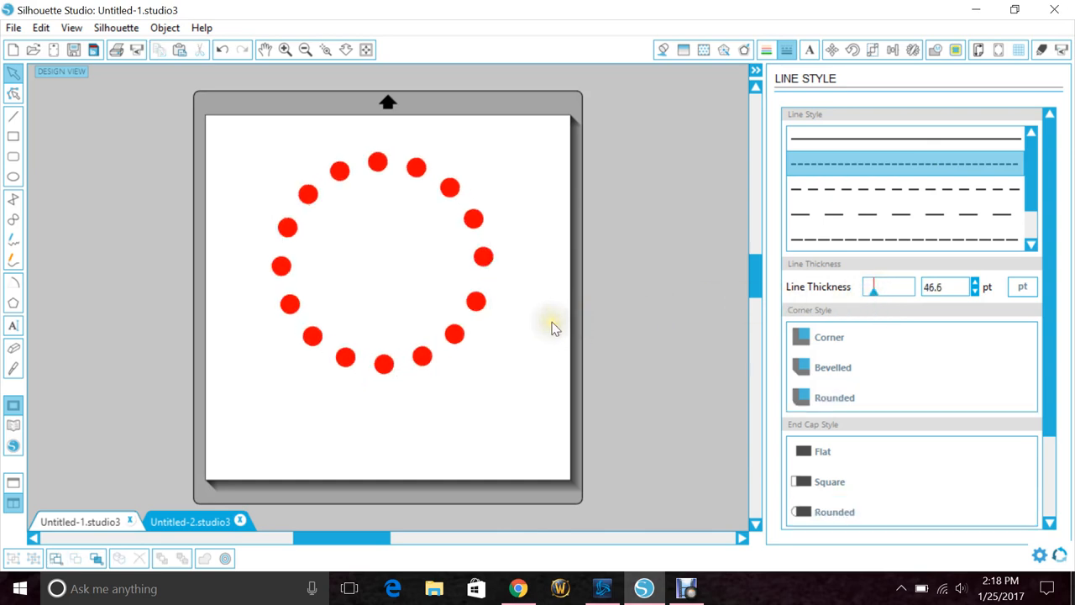
{"action": "left_click", "coordinate": [386, 261]}
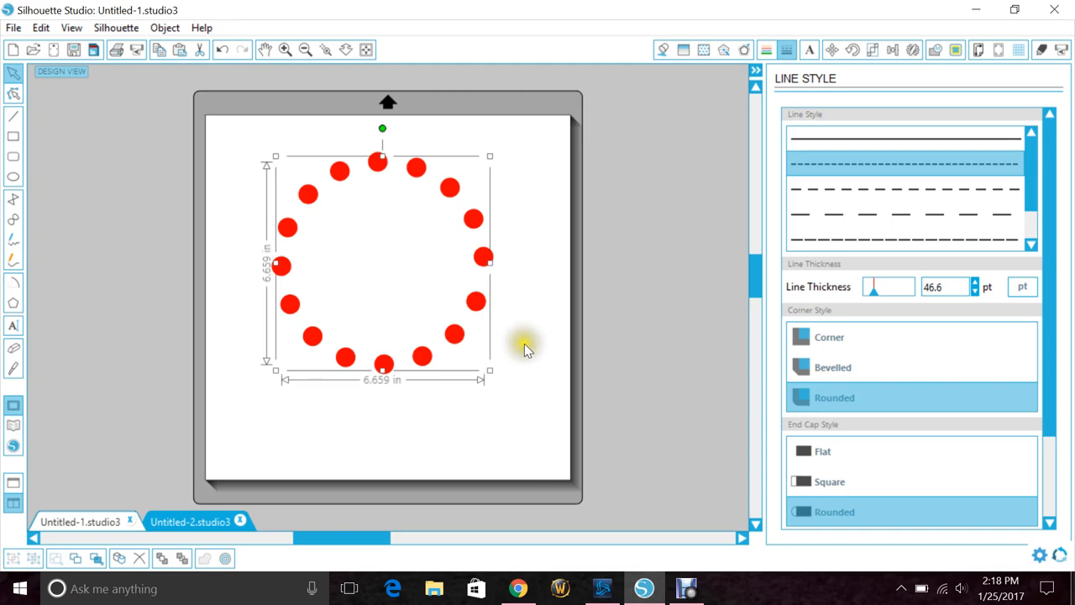
{"action": "left_click", "coordinate": [527, 348]}
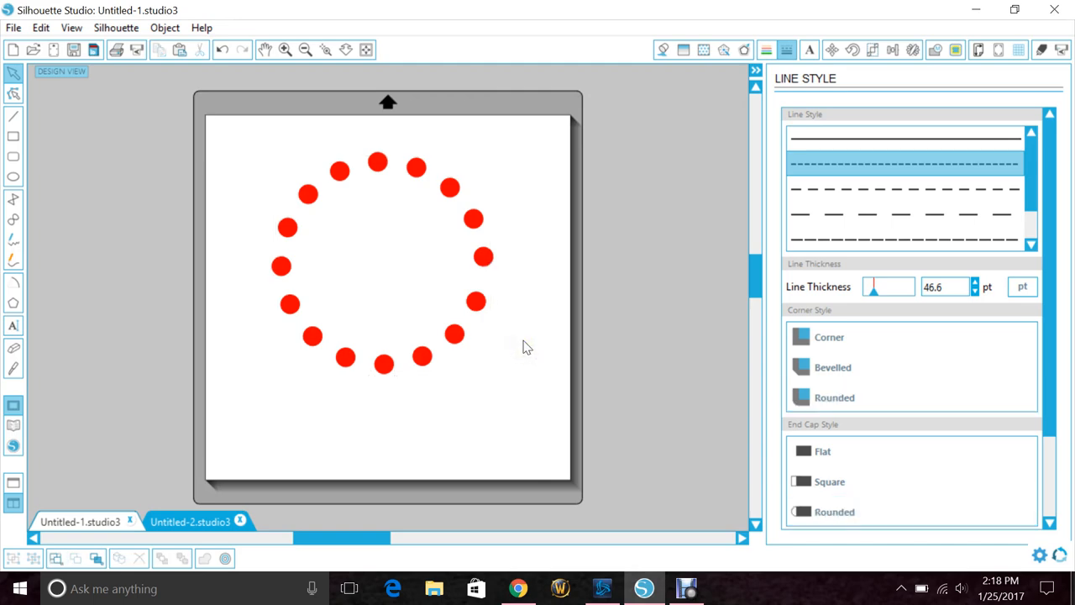